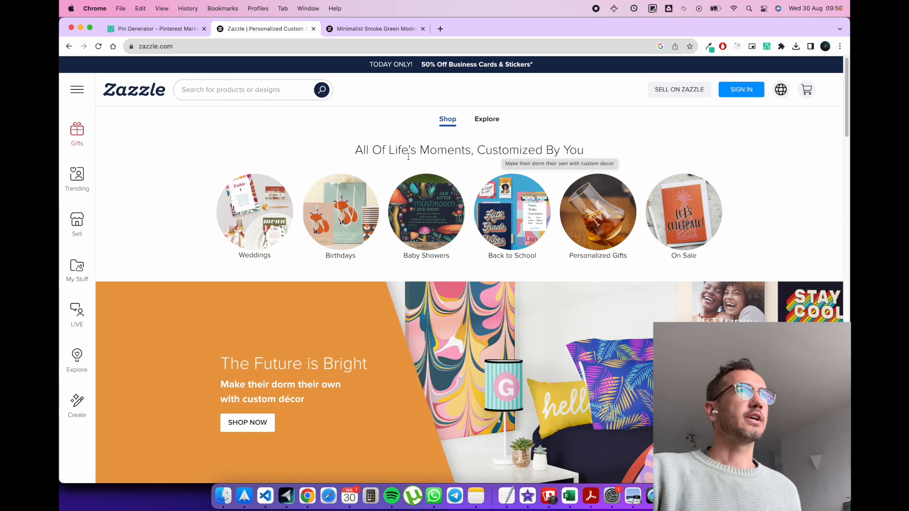
Browse the Zazzle homepage, then switch to the Minimalist Smoke Green apron product tab.
scroll("up", 3)
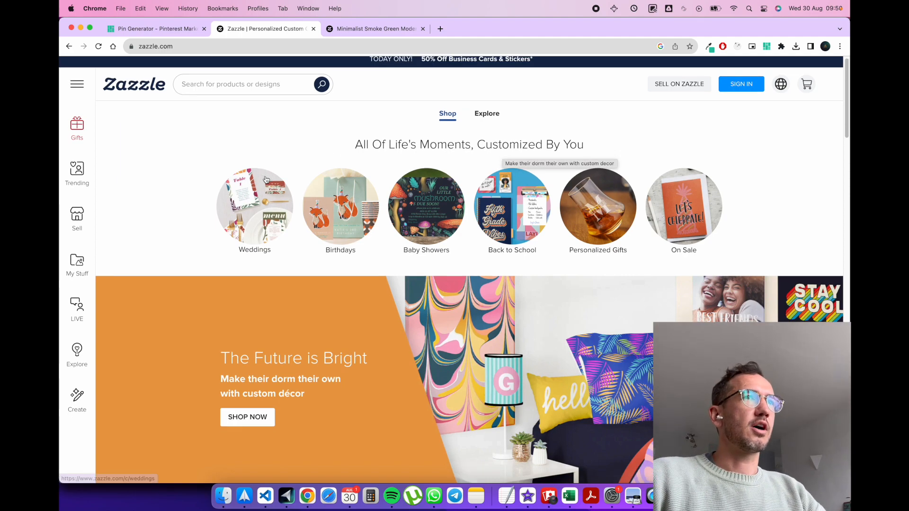
scroll("down", 3)
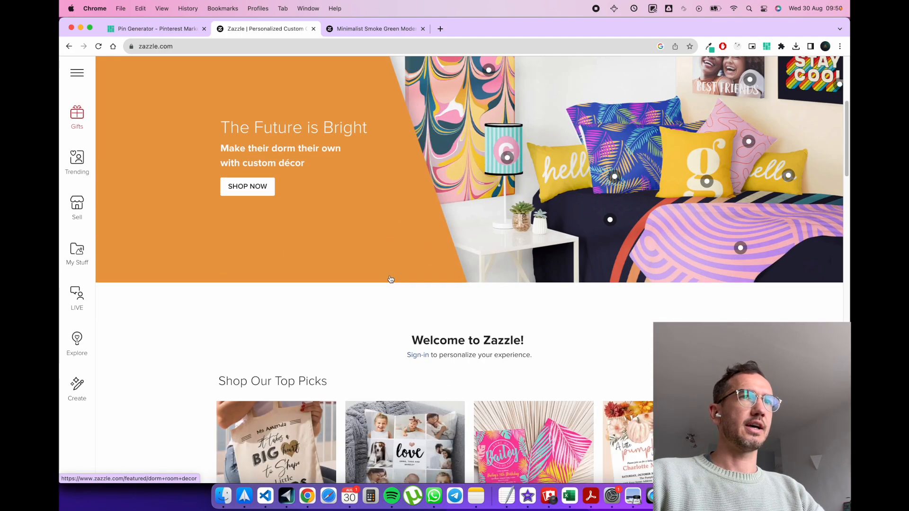
scroll("down", 3)
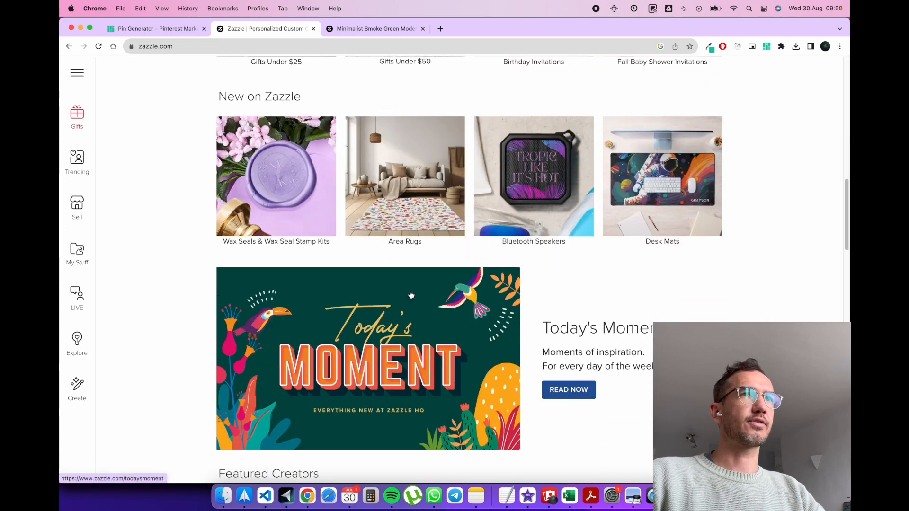
left_click(374, 28)
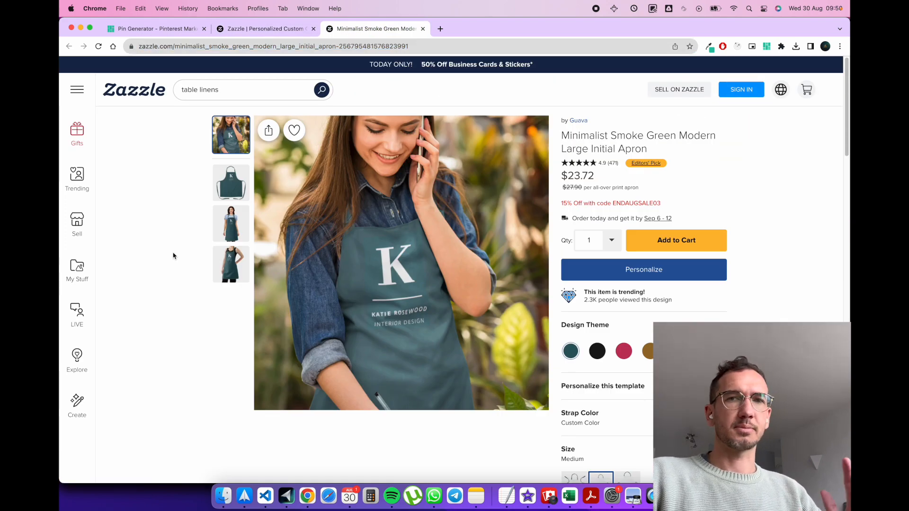
mouse_move(643, 95)
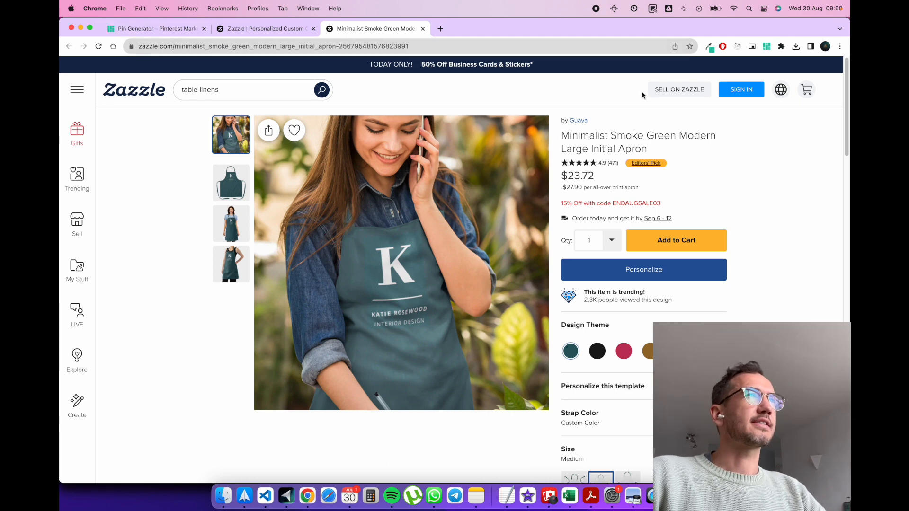
mouse_move(594, 135)
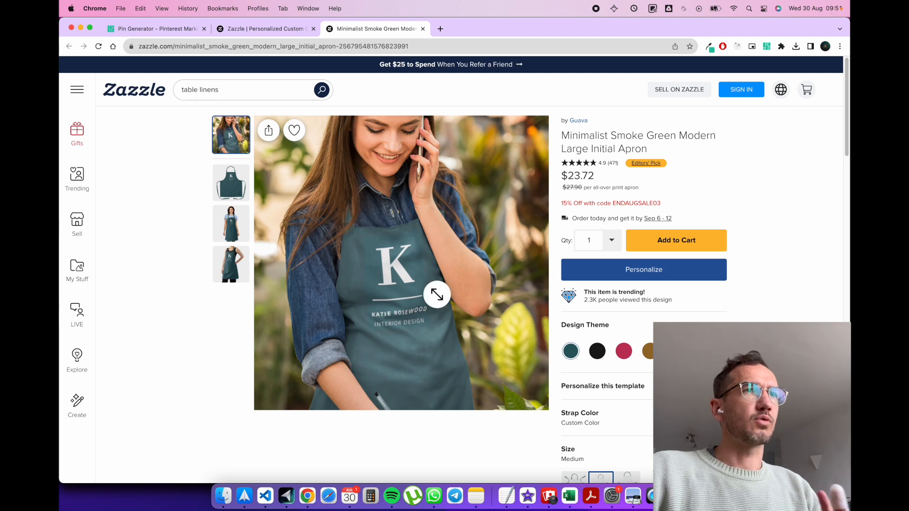
mouse_move(406, 361)
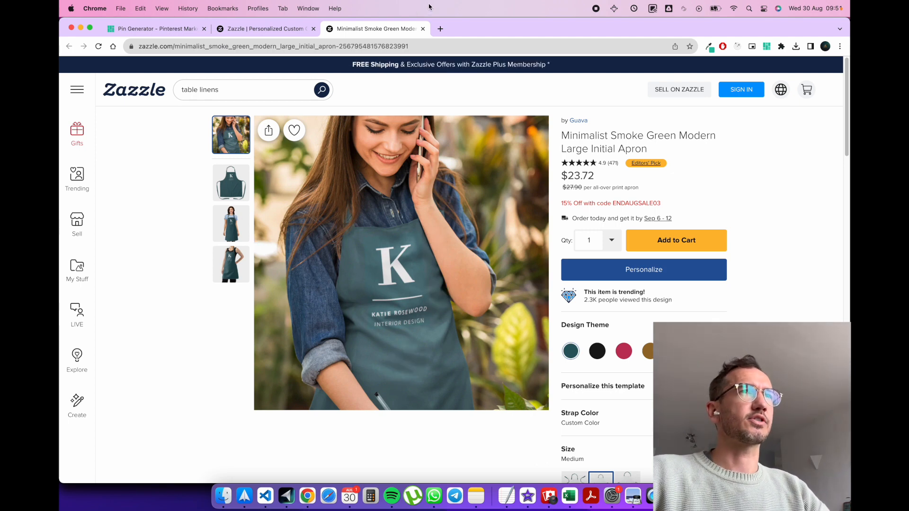
Select and copy the smoke green apron page URL, then go to the Pin Generator tab.
left_click(273, 46)
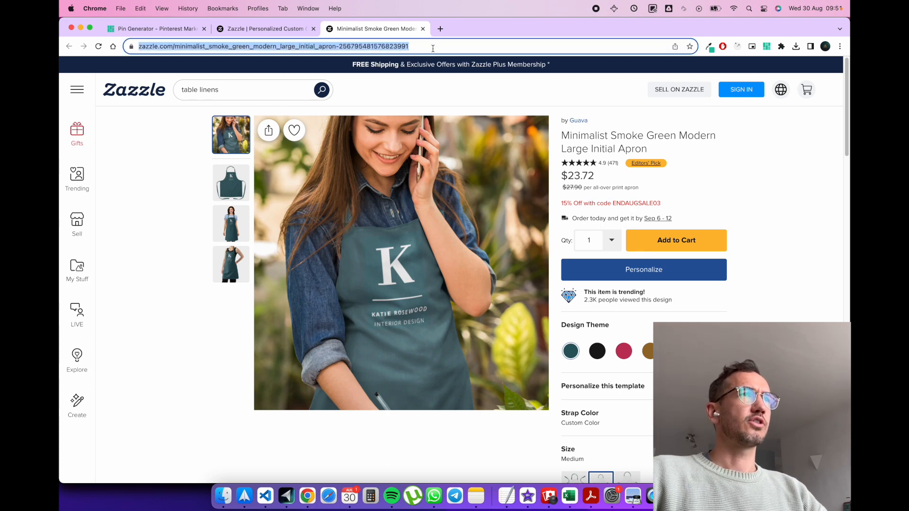
mouse_move(458, 50)
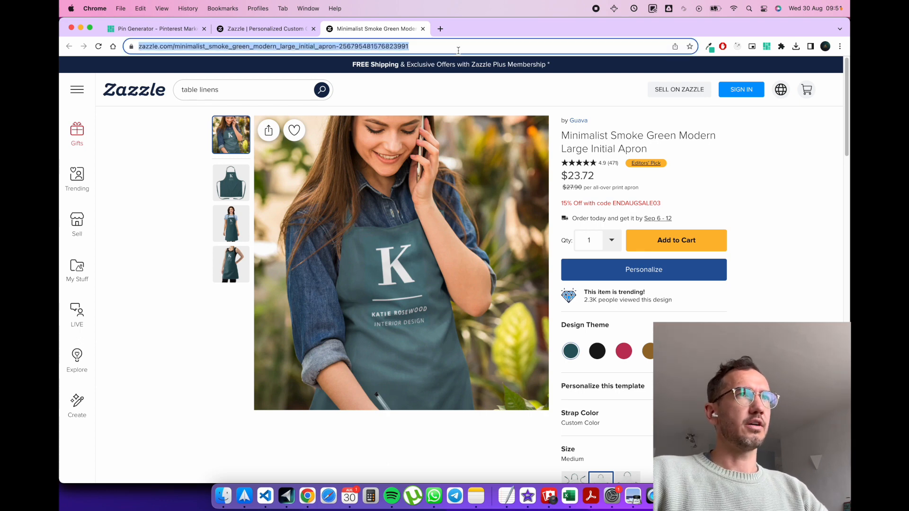
mouse_move(383, 74)
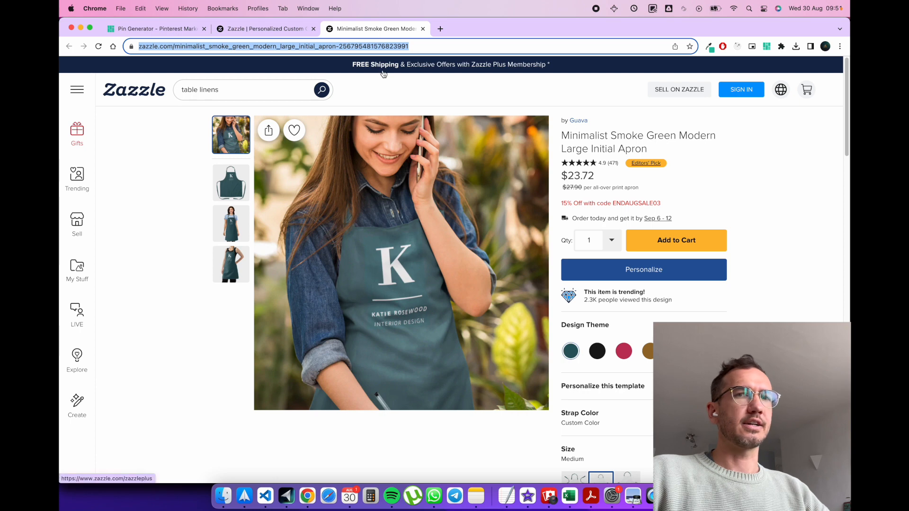
left_click(153, 29)
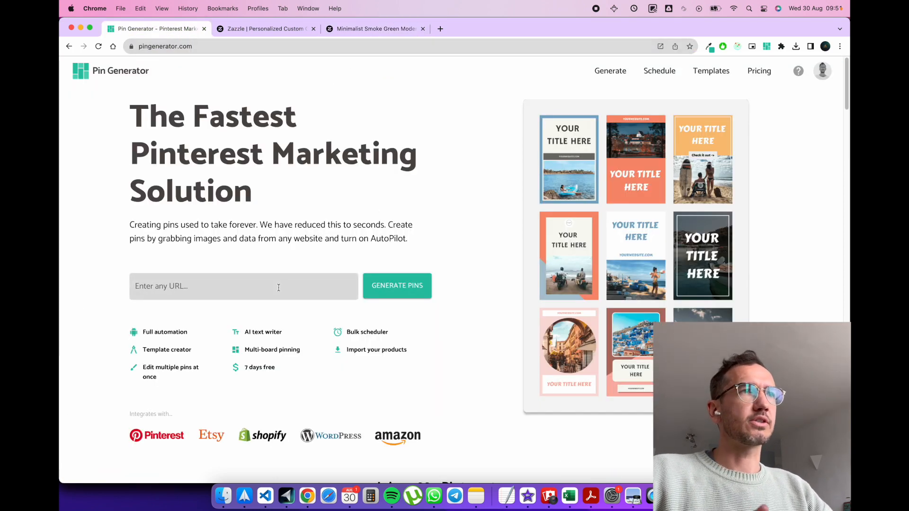
Paste the smoke green apron URL into Pin Generator's URL field and generate pins.
type("moke_green_modern_large_initial_apron-256795481576823991")
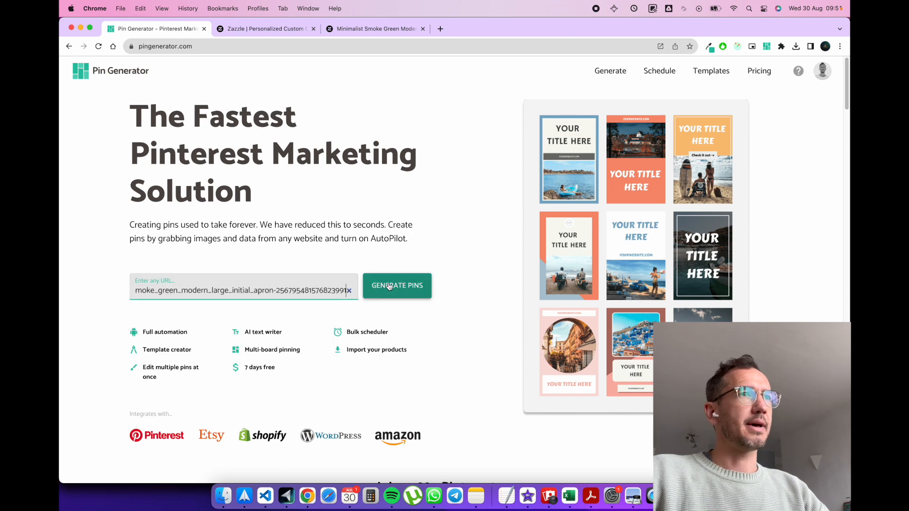
left_click(398, 285)
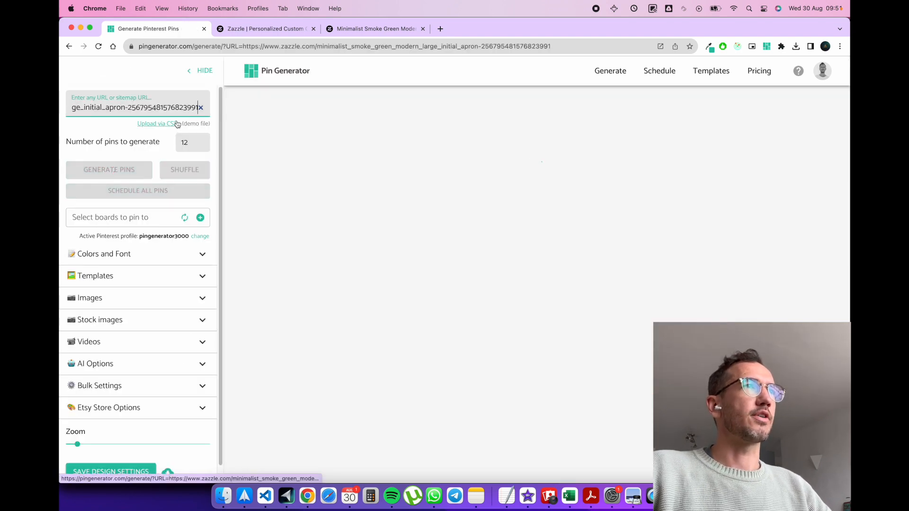
left_click(109, 169)
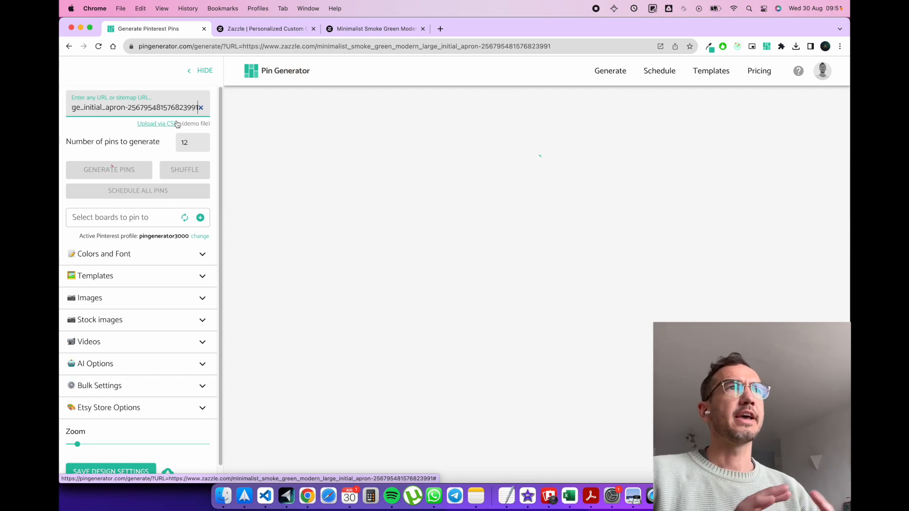
left_click(109, 169)
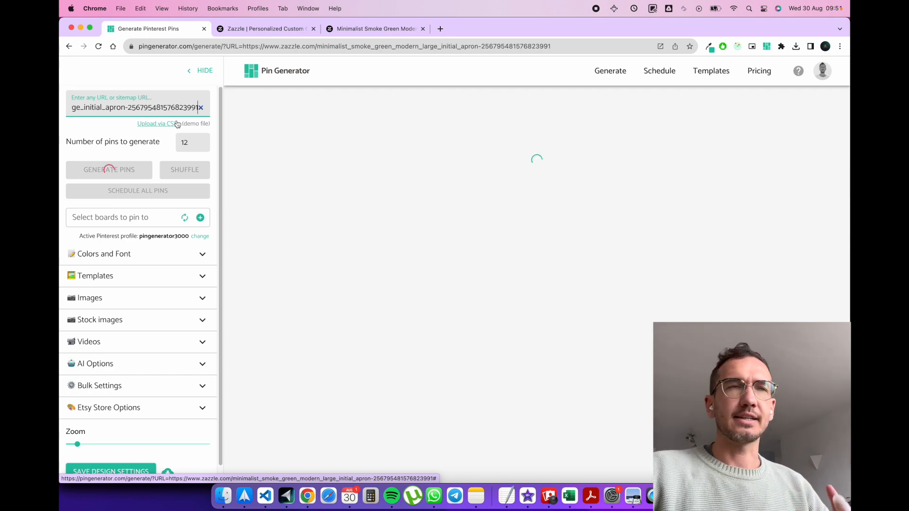
Turn off 'Use all detected images', pick the green apron photos including the side view, and confirm.
left_click(109, 170)
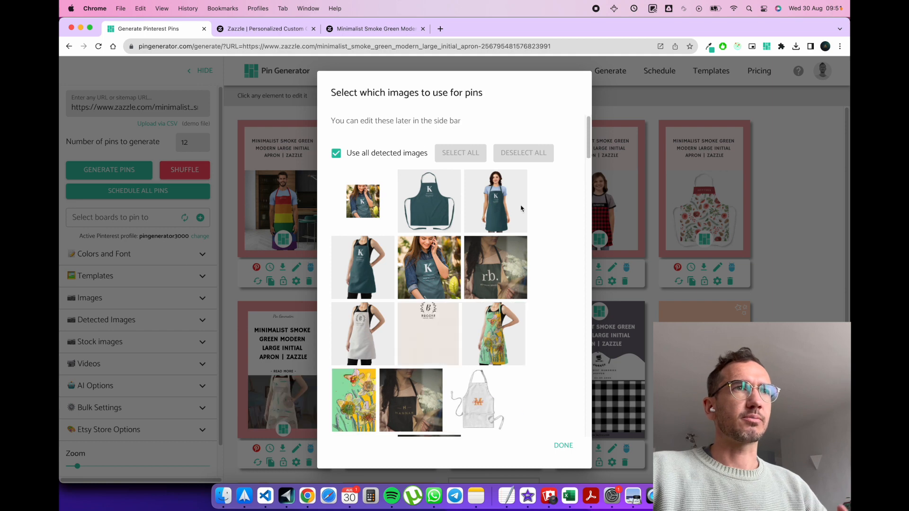
mouse_move(529, 276)
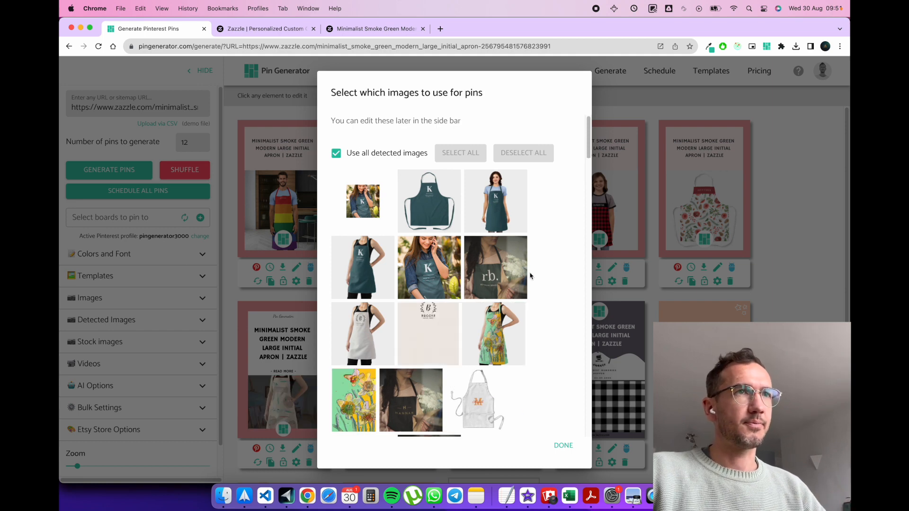
mouse_move(392, 189)
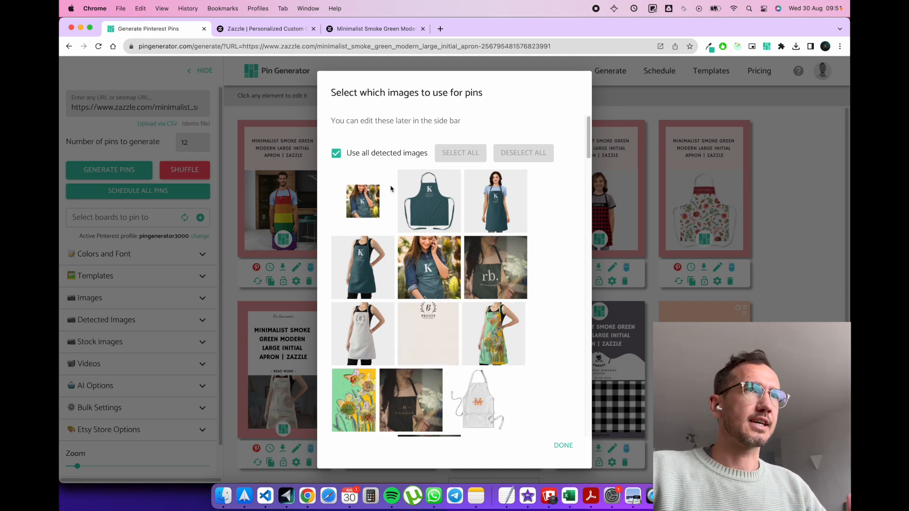
left_click(336, 152)
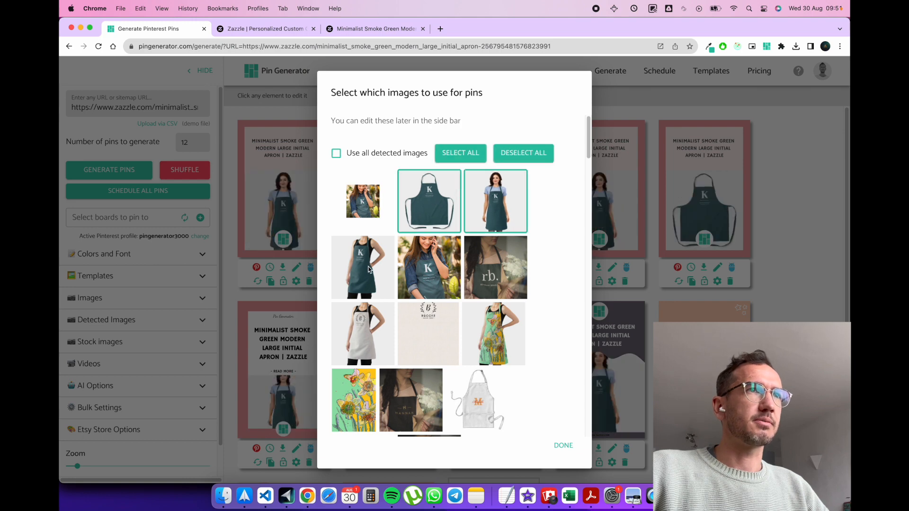
left_click(362, 266)
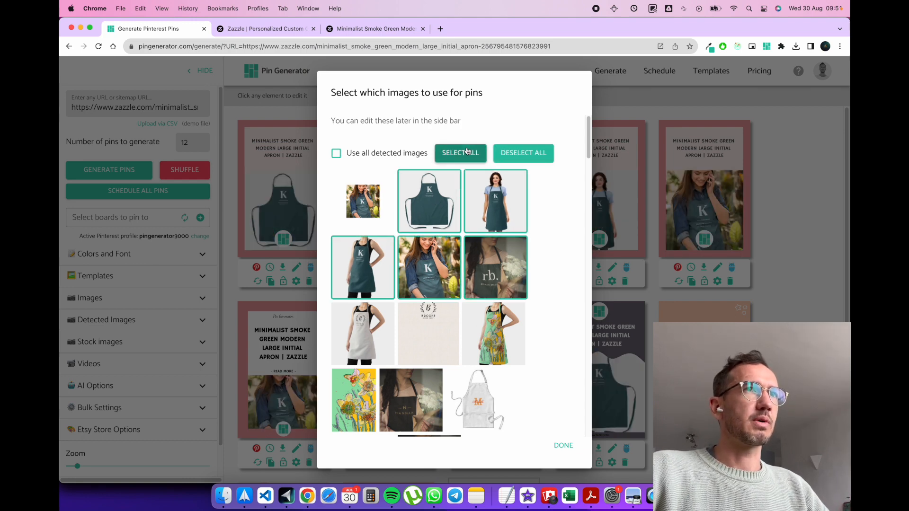
left_click(362, 267)
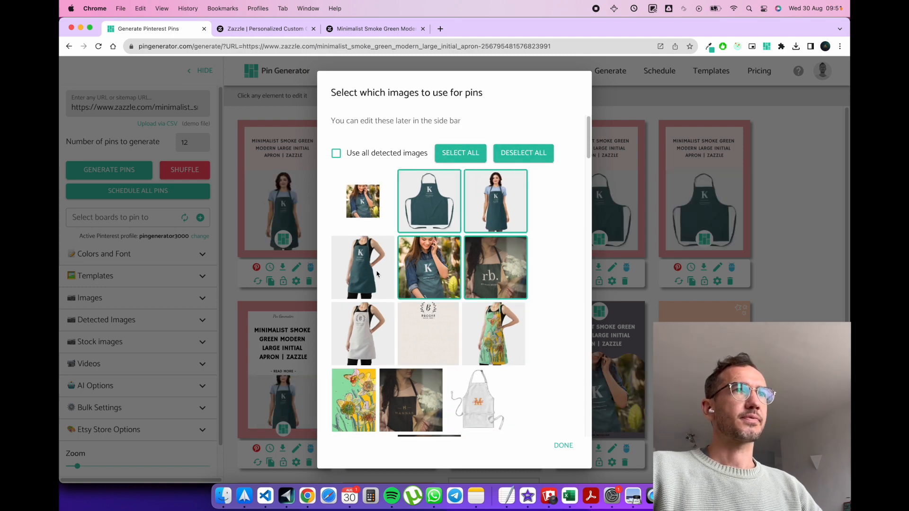
left_click(362, 267)
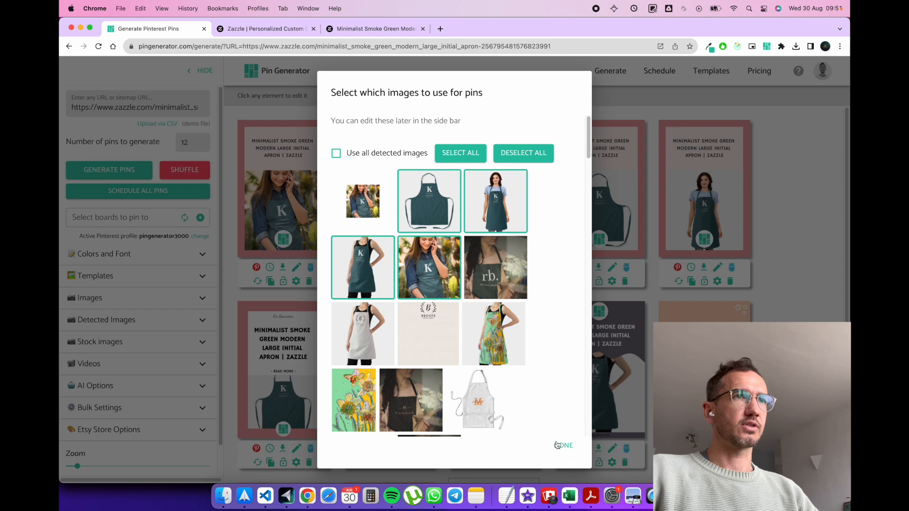
left_click(564, 445)
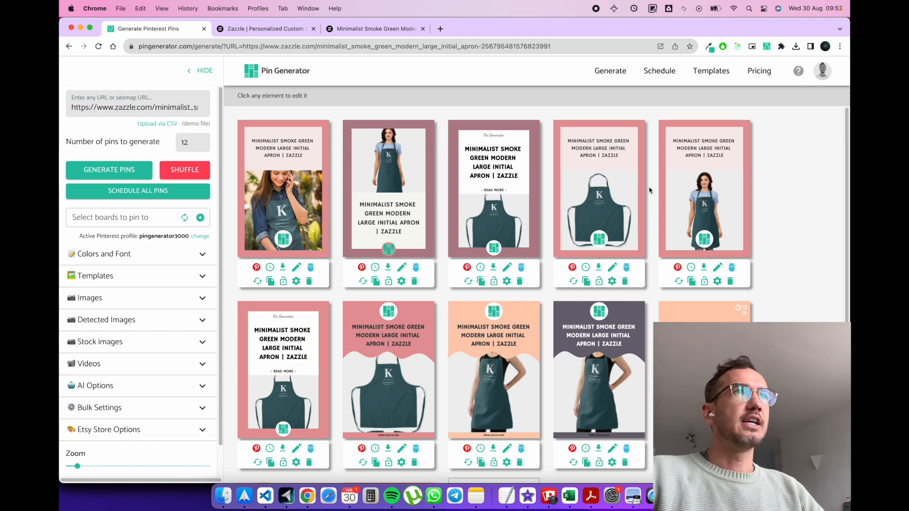
left_click(374, 28)
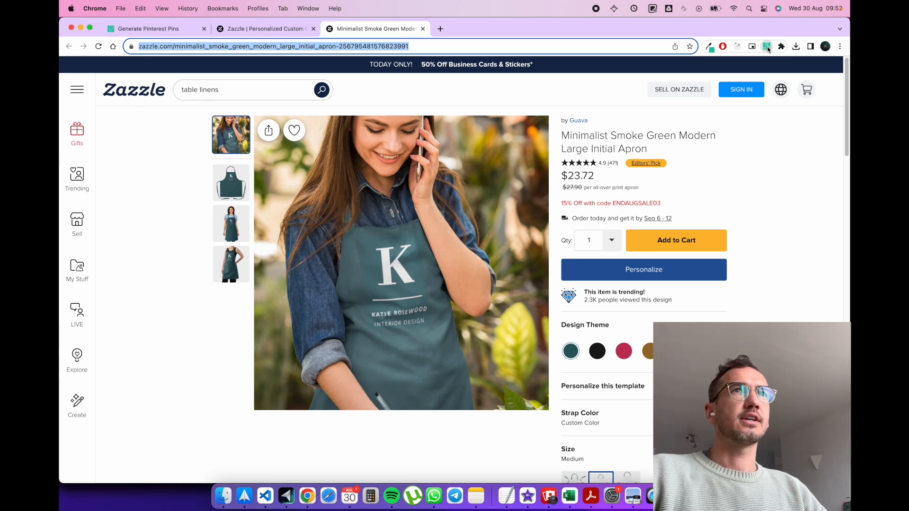
Scan the apron page with the Pin Generator extension, select the photos, and generate pins.
left_click(767, 46)
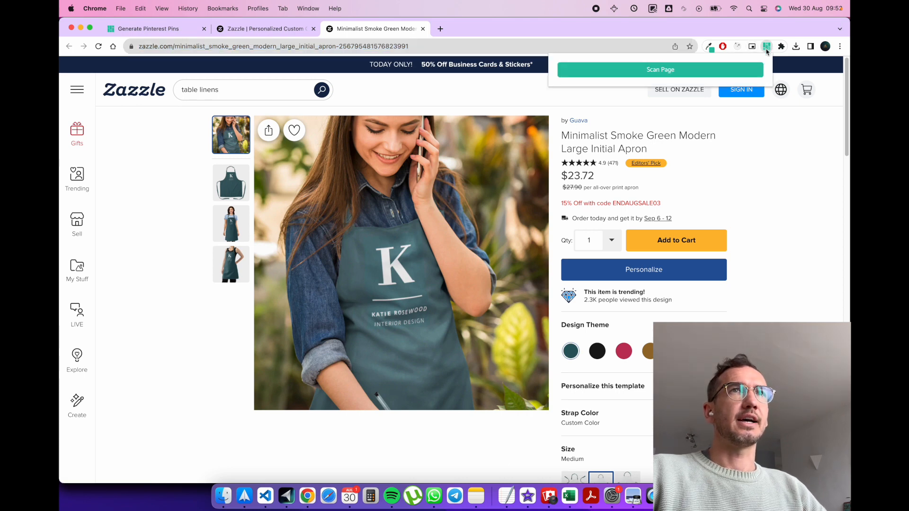
left_click(659, 70)
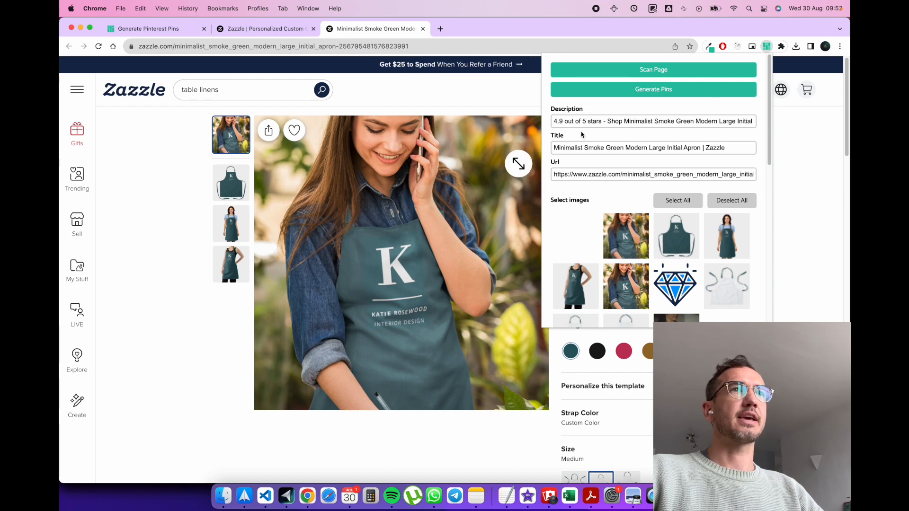
scroll("down", 3)
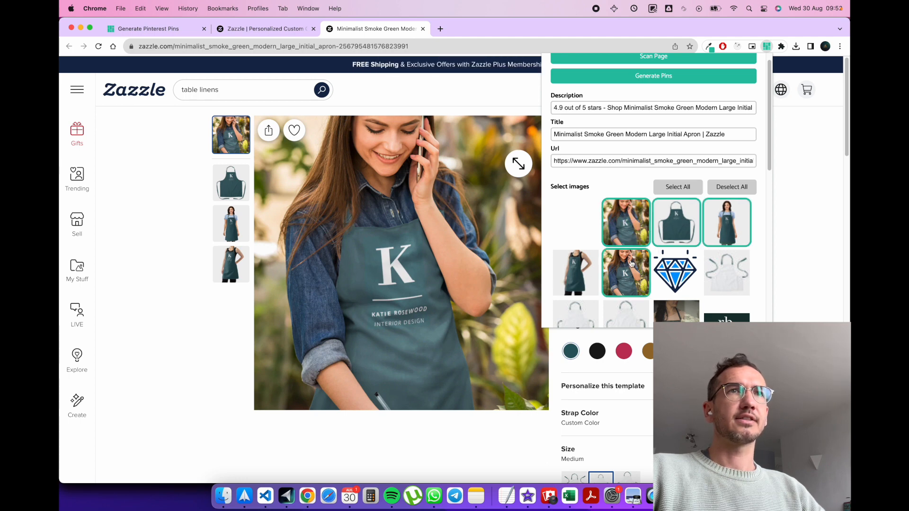
left_click(575, 273)
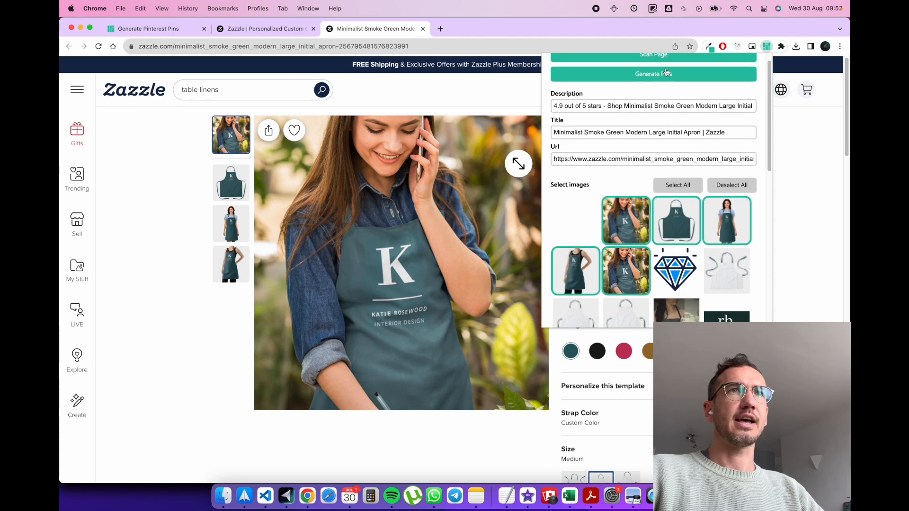
left_click(653, 74)
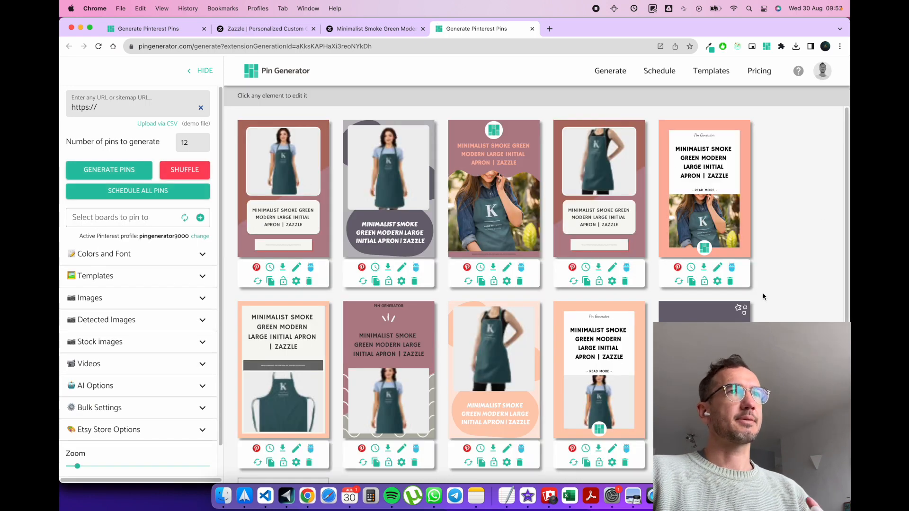
mouse_move(717, 318)
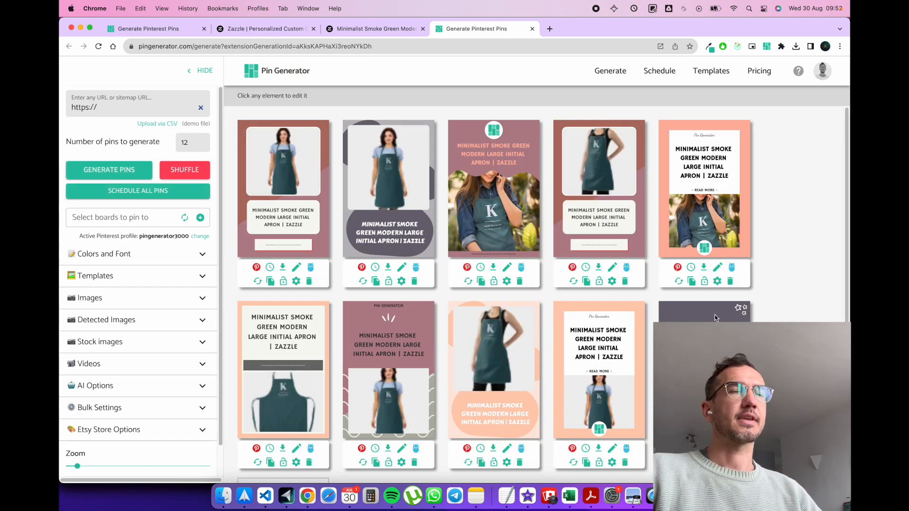
mouse_move(240, 203)
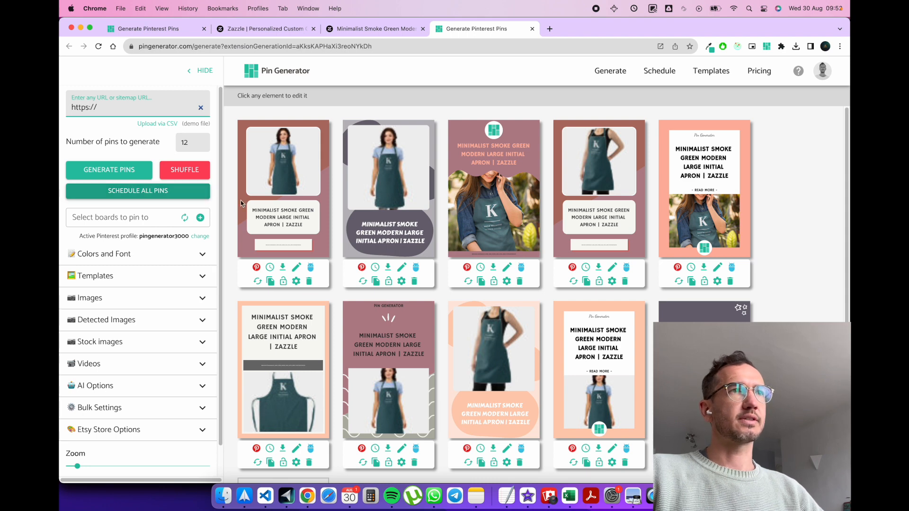
mouse_move(257, 267)
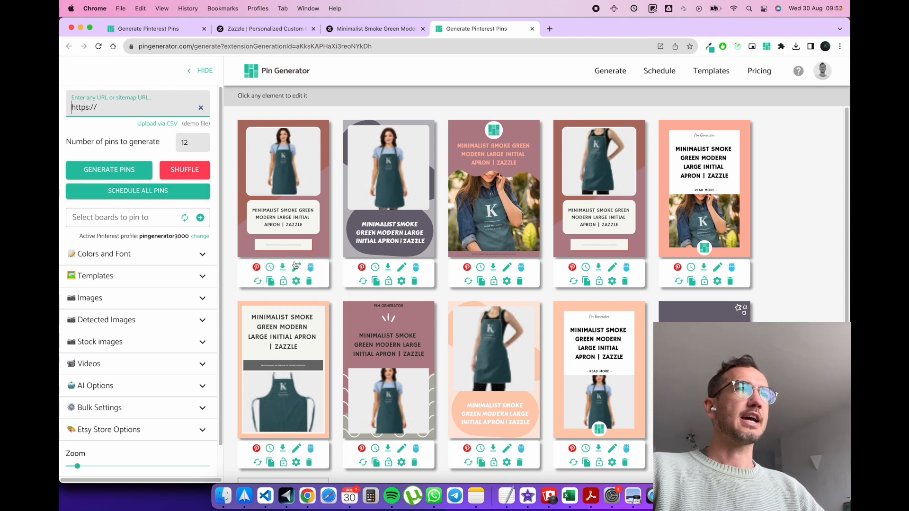
Review the smoke green apron pin grid and open the extension's Chrome Web Store listing.
left_click(297, 267)
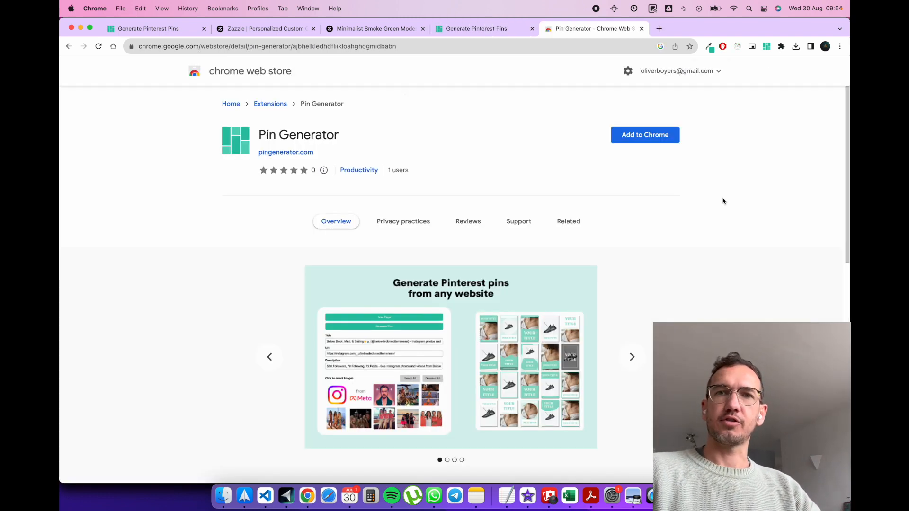
mouse_move(707, 198)
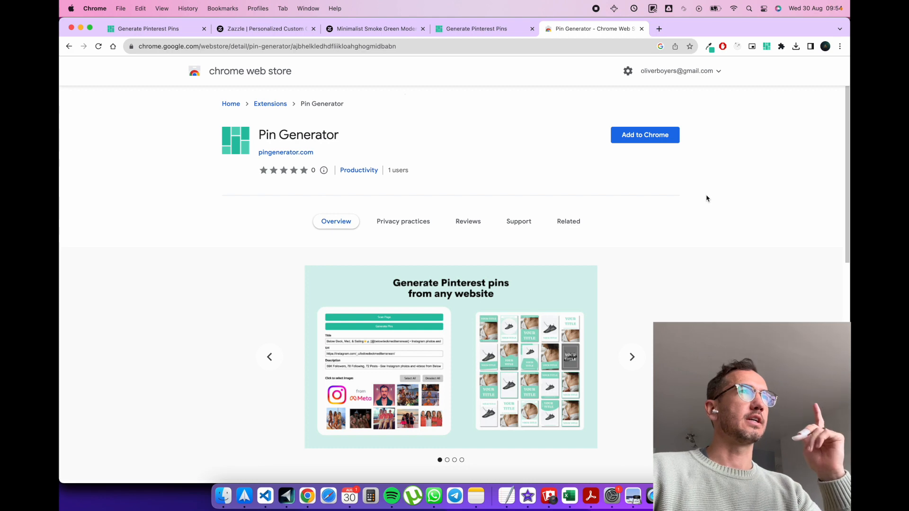
Look over the Pin Generator Chrome Web Store listing, briefly checking the apron tab.
left_click(266, 46)
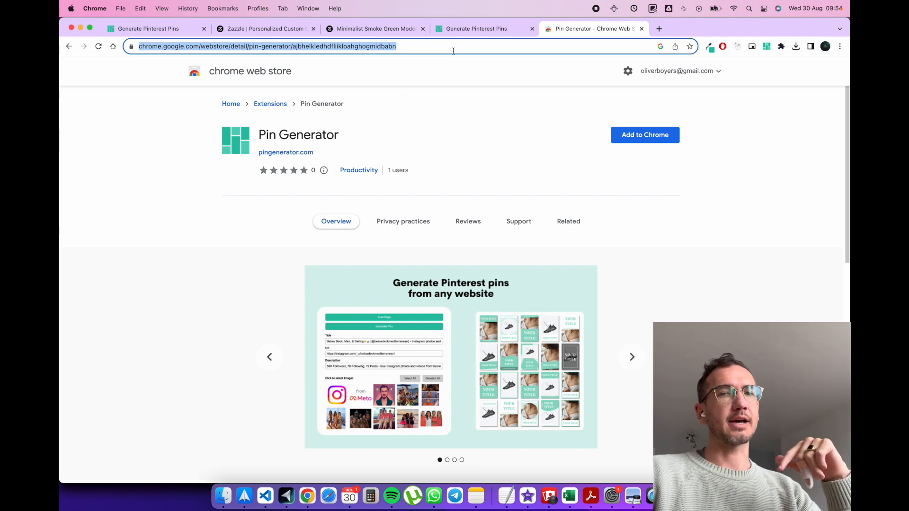
mouse_move(644, 135)
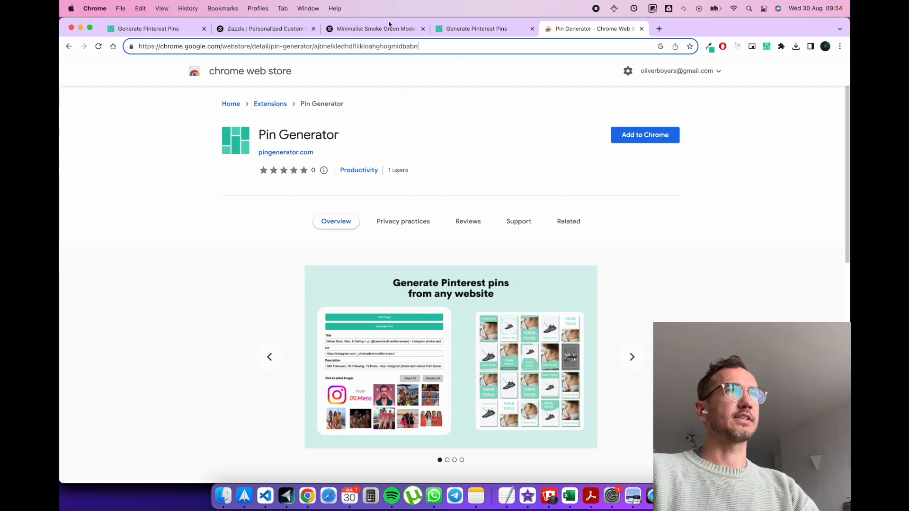
left_click(375, 28)
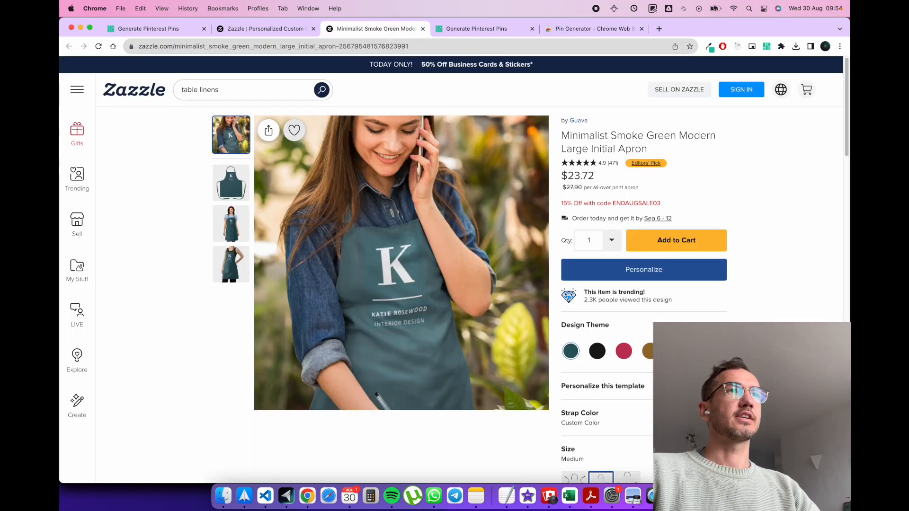
mouse_move(579, 65)
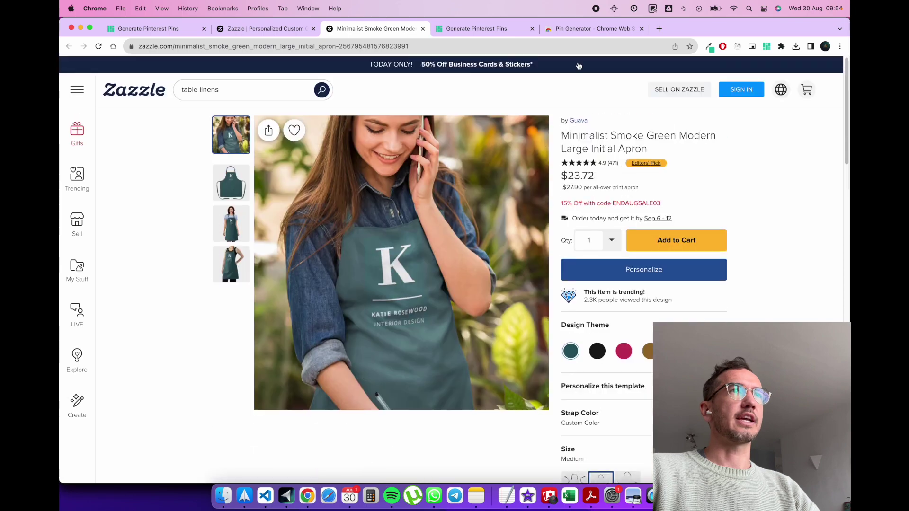
left_click(592, 28)
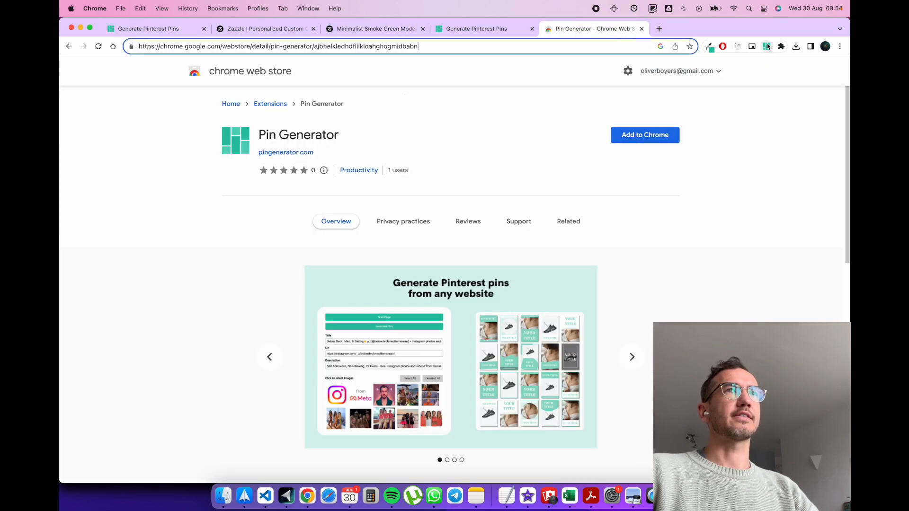
Confirm the extension is already installed via the extensions menu, then return to the apron page.
left_click(767, 46)
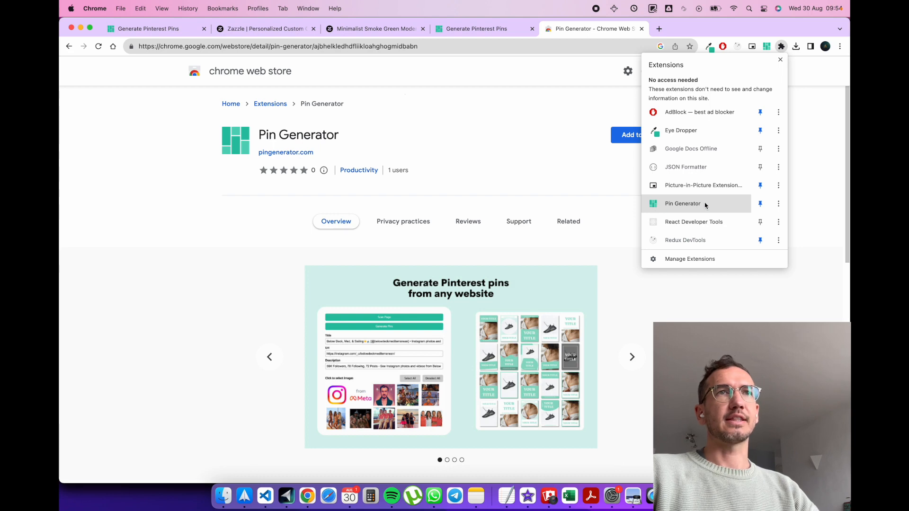
left_click(780, 60)
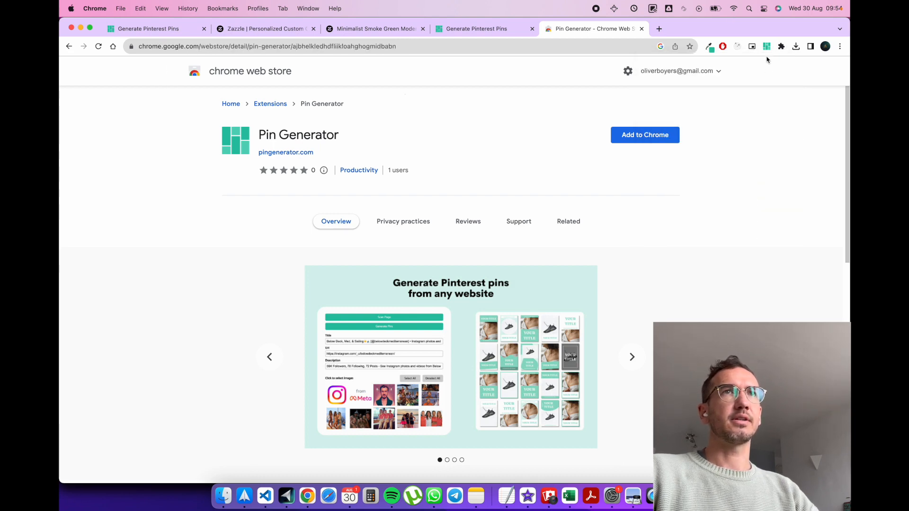
left_click(375, 28)
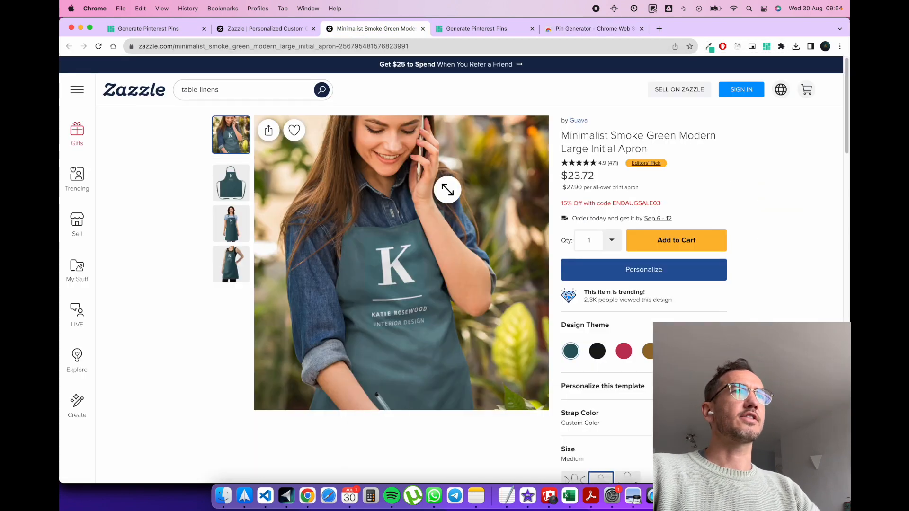
Open the Daffodil Watercolor Flower apron from 'Other designs', glance at earlier pins, and return.
scroll("down", 3)
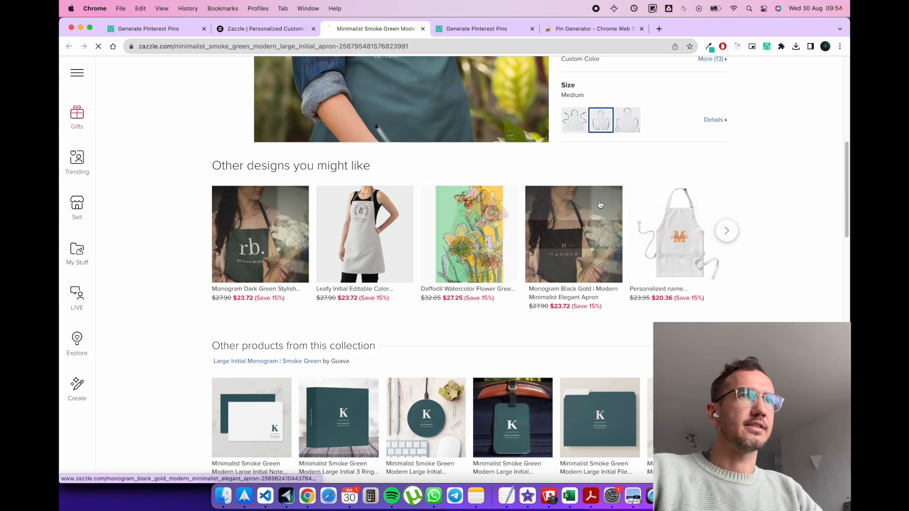
left_click(468, 234)
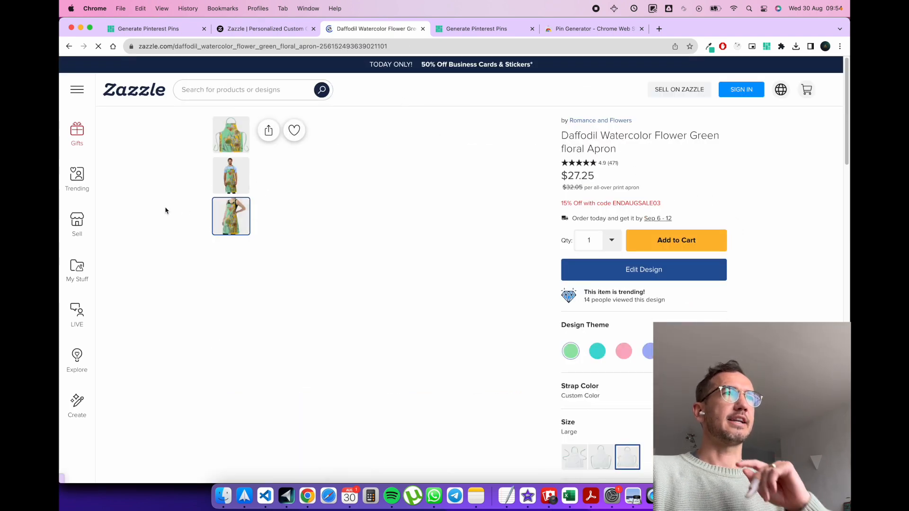
left_click(155, 29)
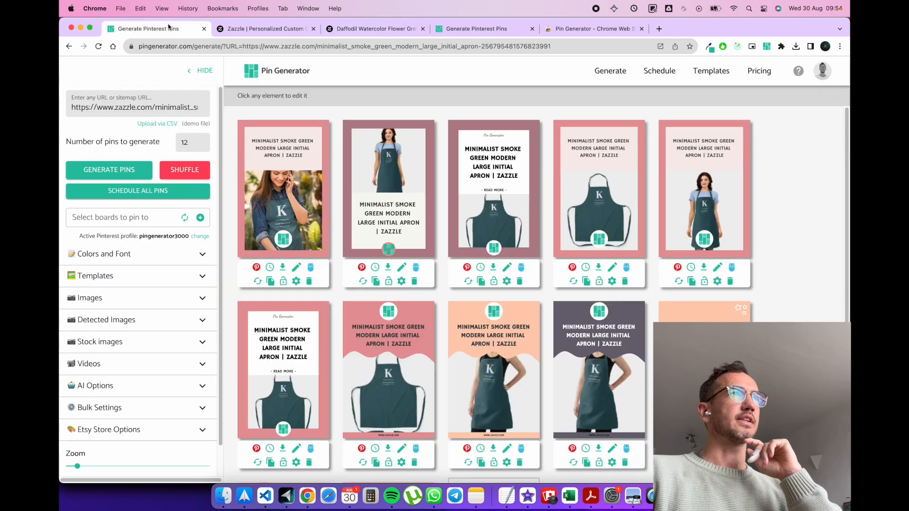
left_click(374, 29)
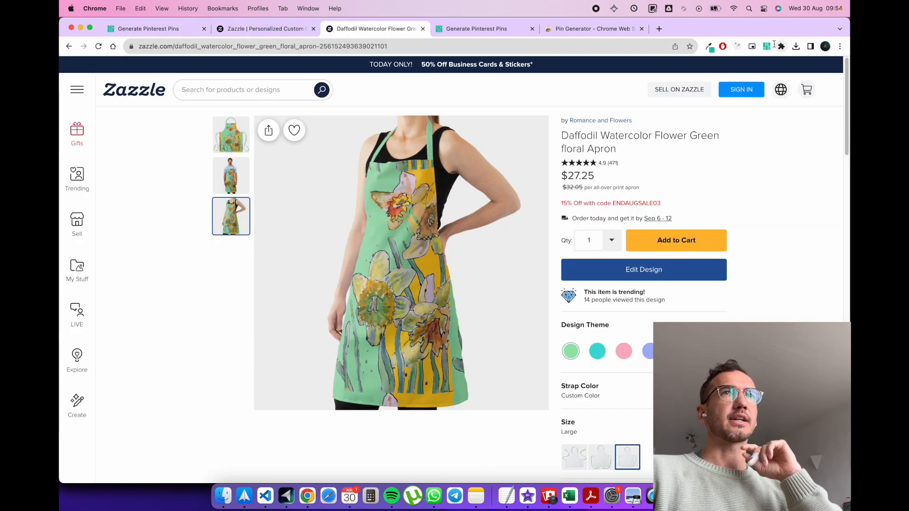
Add the man-in-apron and side-view photos, set description 'Best apron ever', and generate pins.
left_click(766, 47)
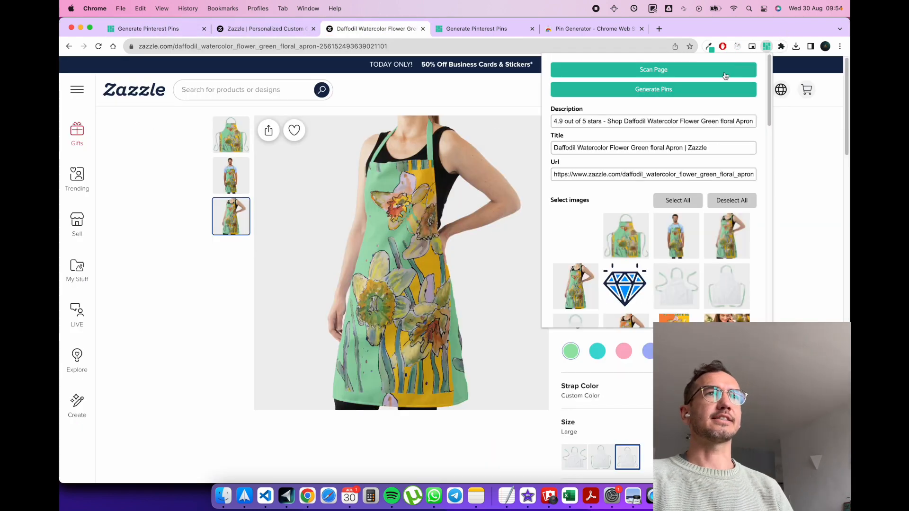
left_click(575, 286)
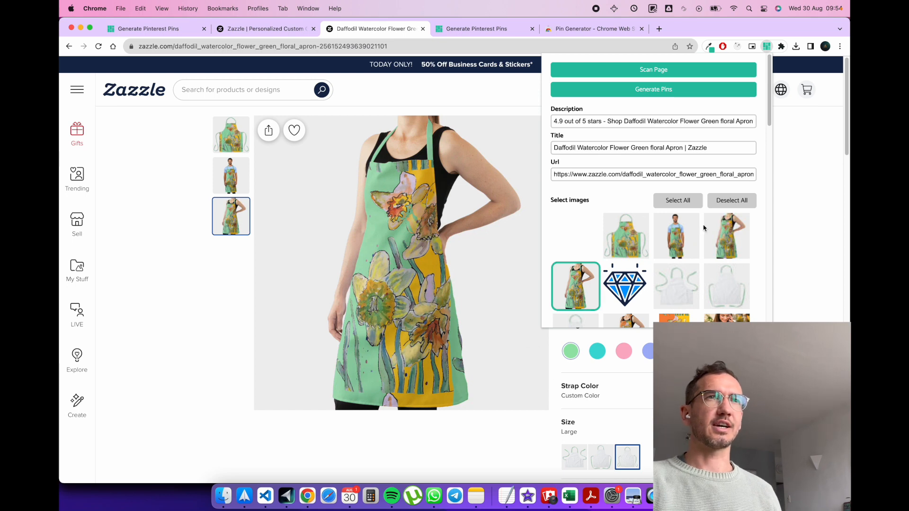
left_click(677, 235)
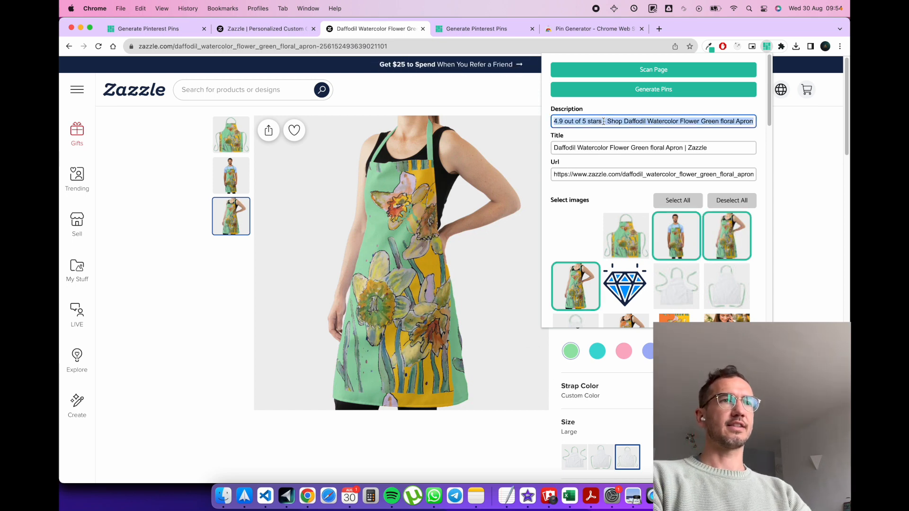
type("Best apron ev")
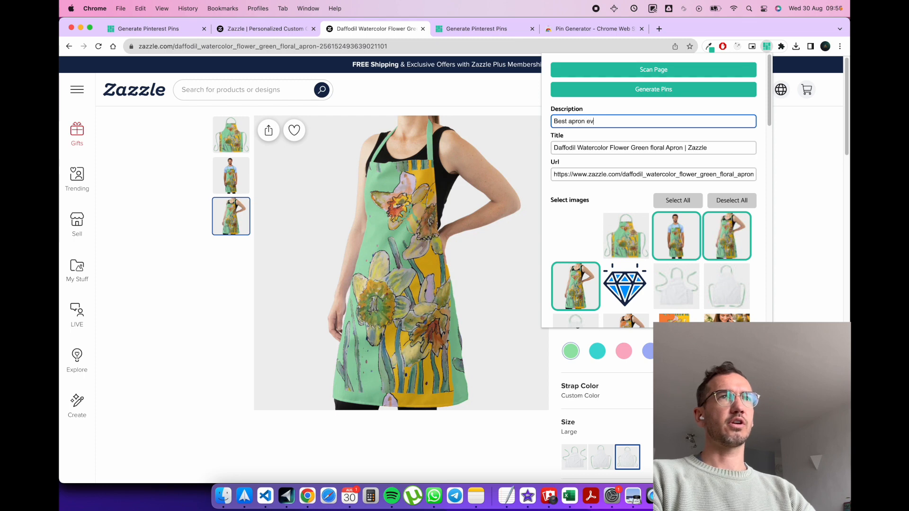
type("er")
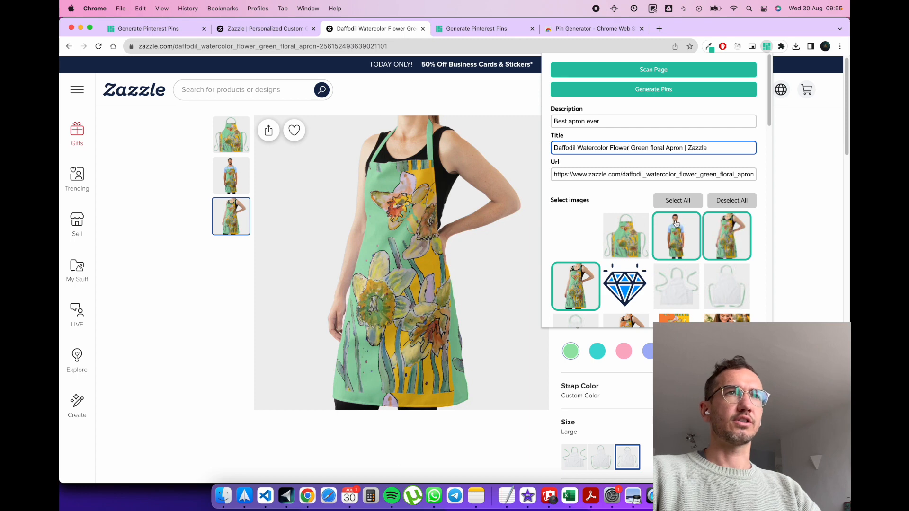
left_click(654, 89)
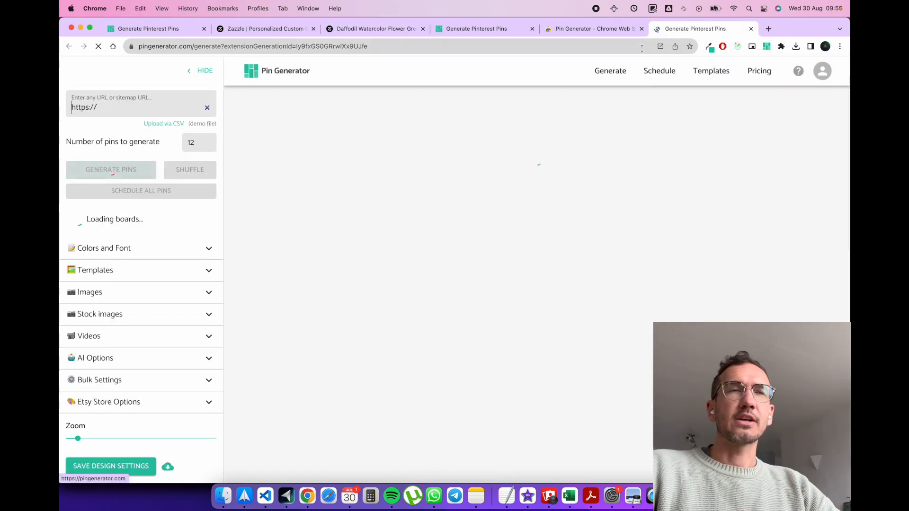
Wait for the daffodil watercolor apron pins to finish loading into the grid.
left_click(111, 169)
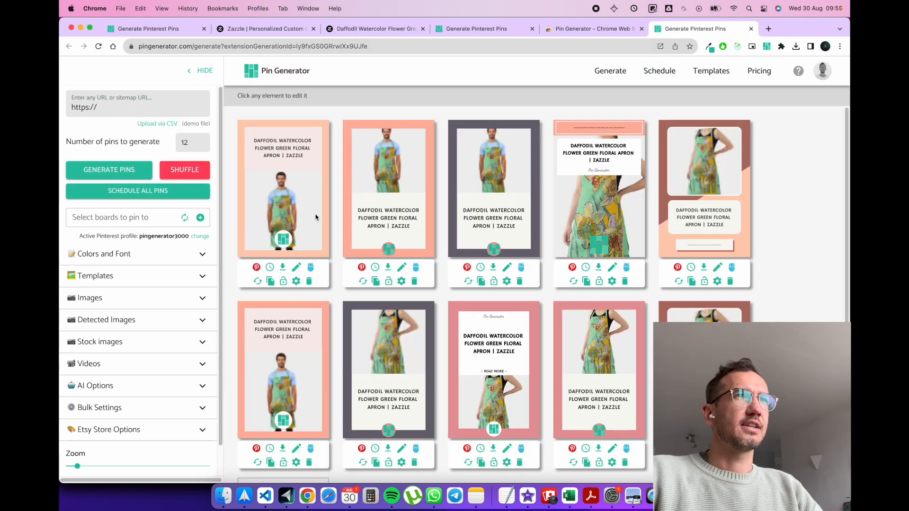
mouse_move(400, 175)
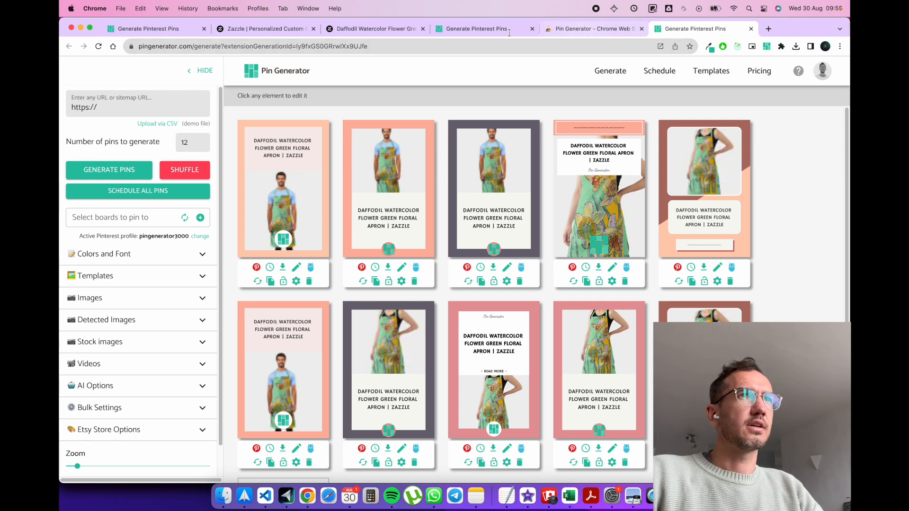
From the Zazzle apron page, pick different apron photos in the extension and generate pins.
left_click(376, 29)
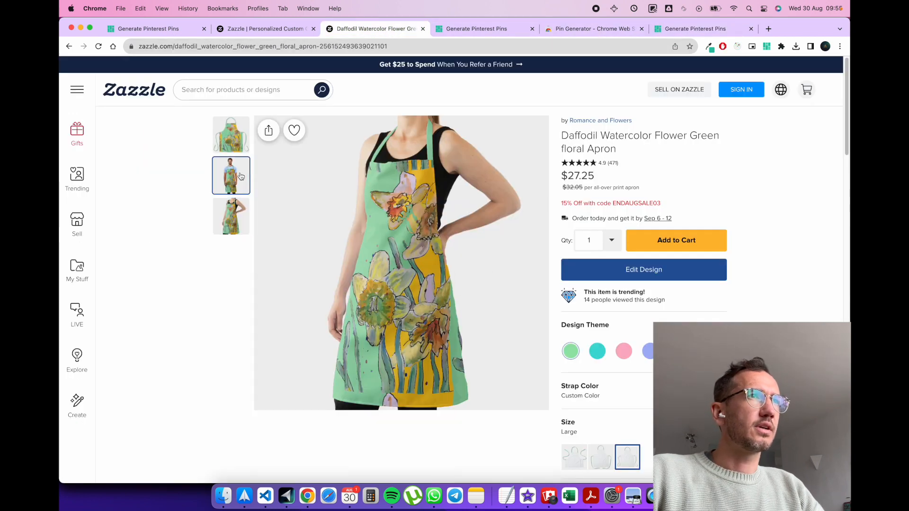
left_click(231, 134)
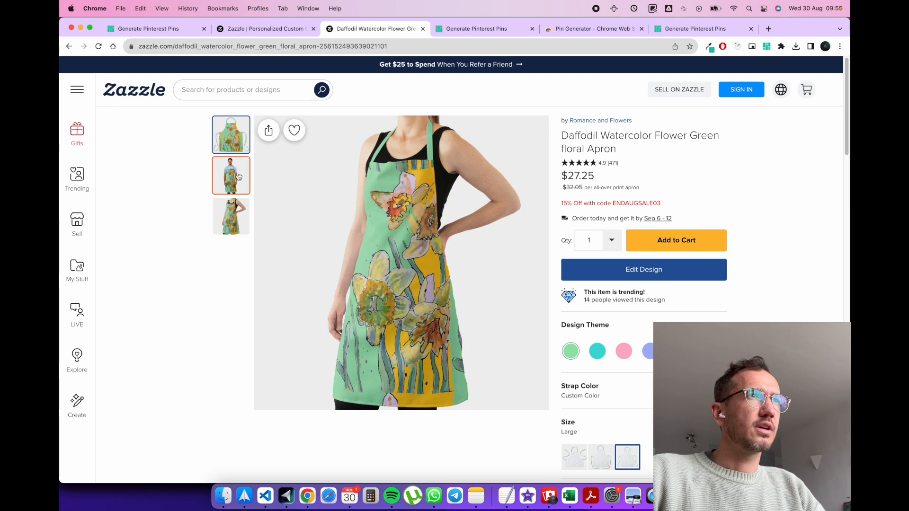
left_click(230, 217)
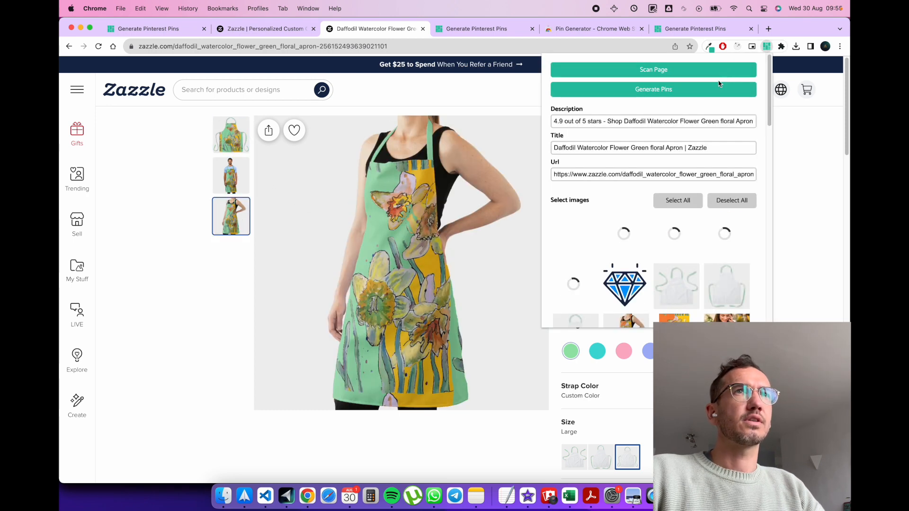
scroll("down", 3)
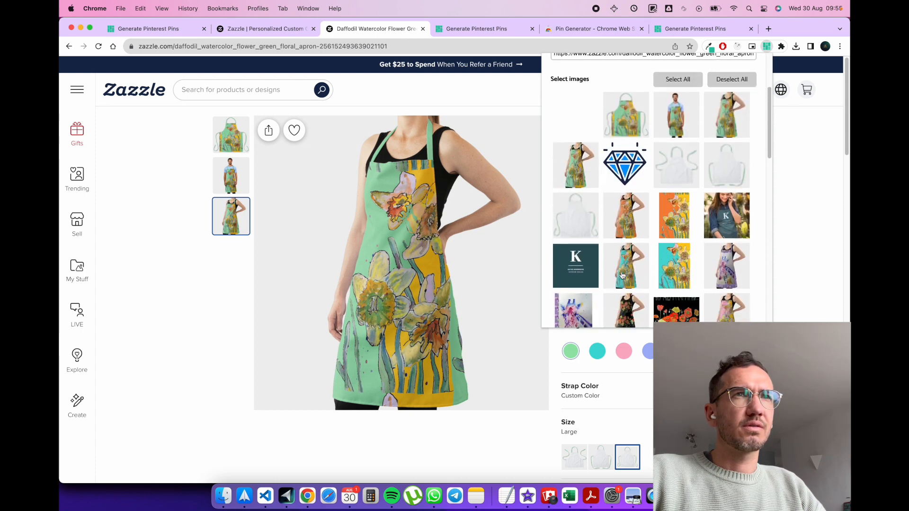
scroll("down", 3)
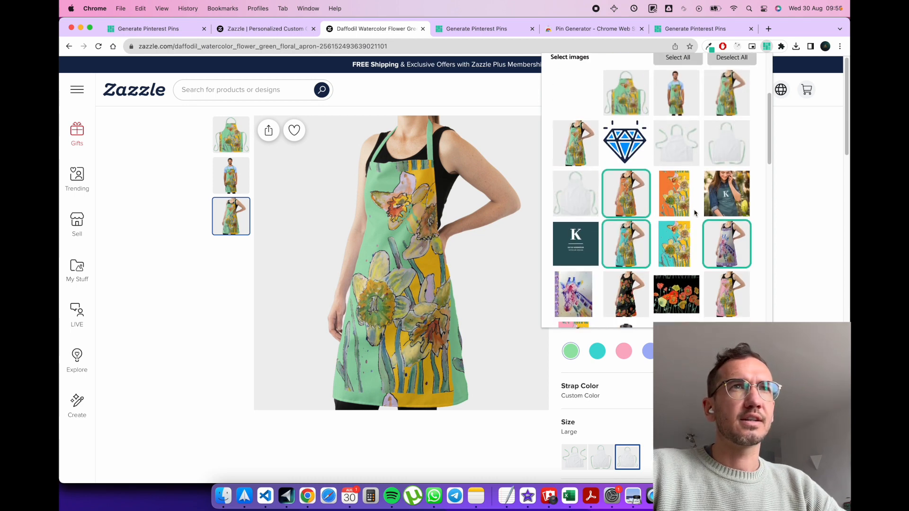
scroll("down", 3)
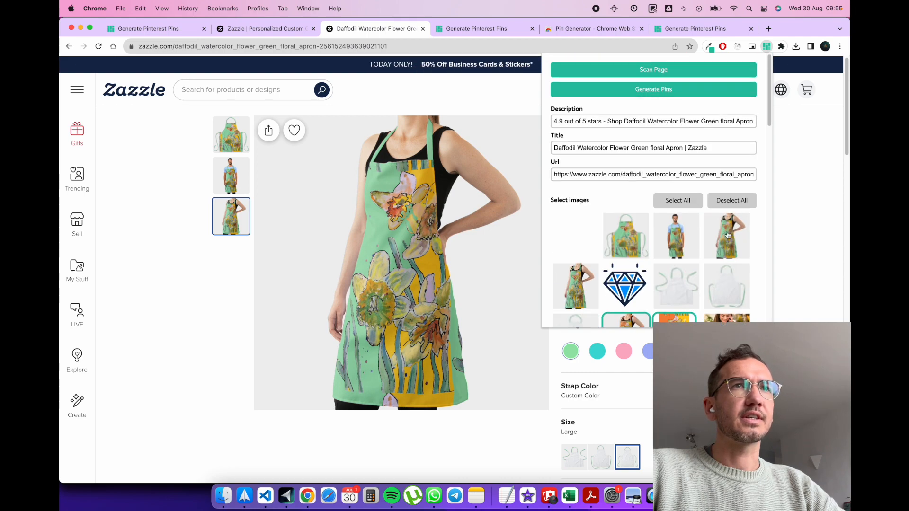
left_click(653, 90)
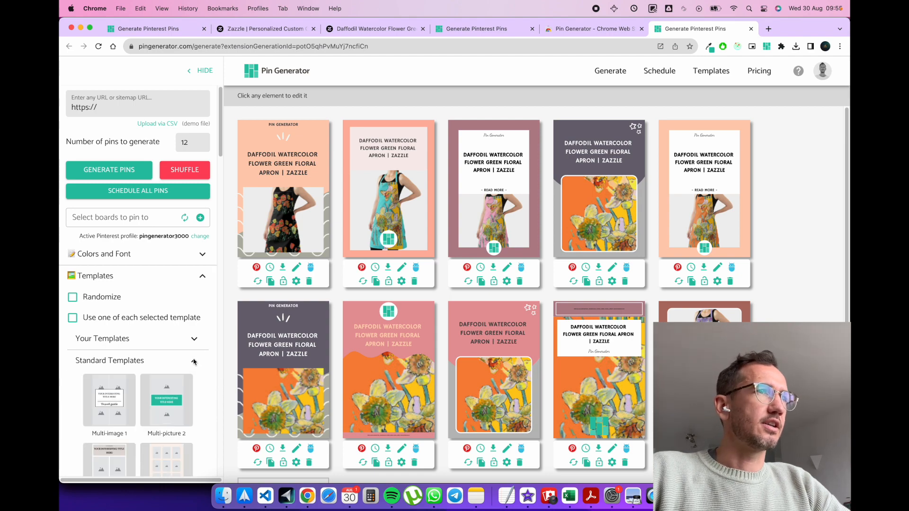
Scroll the Templates page showing saved and standard designs like Christmas and desert.
scroll("down", 3)
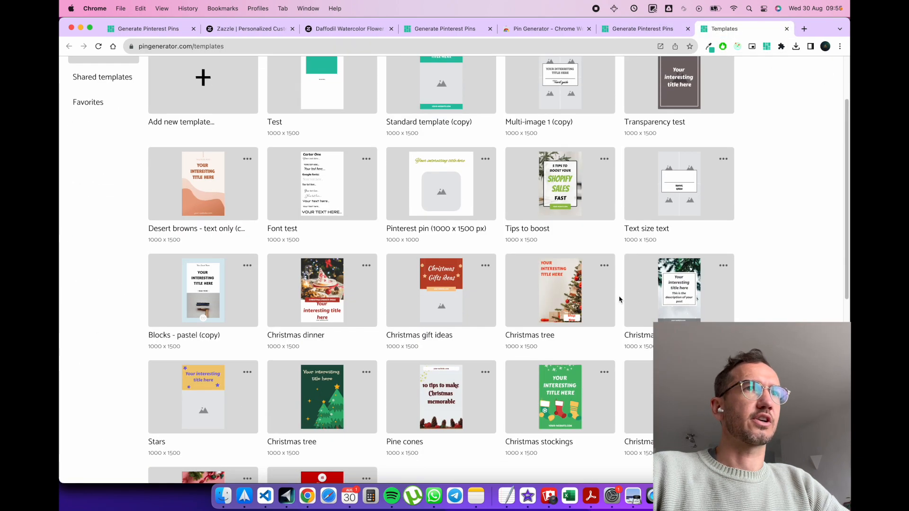
Browse Shared and Favorites template collections, then return to the daffodil apron pins tab.
scroll("up", 3)
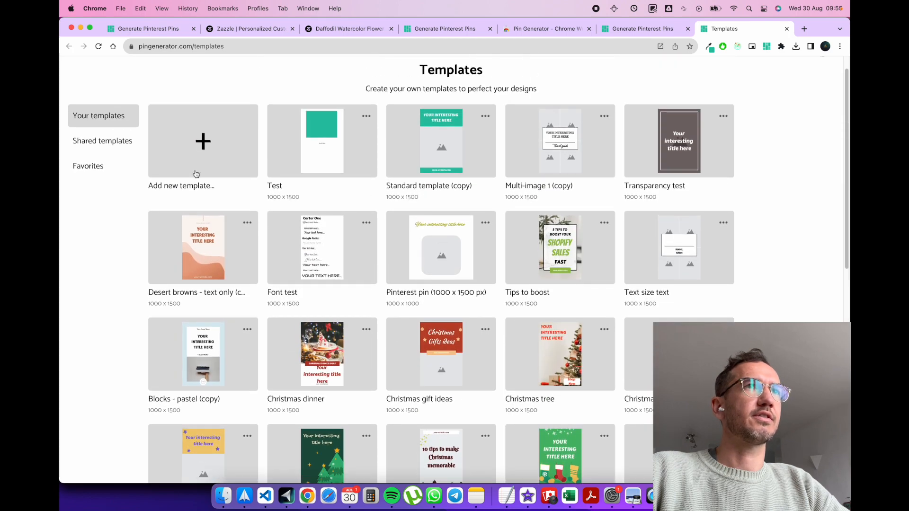
left_click(102, 140)
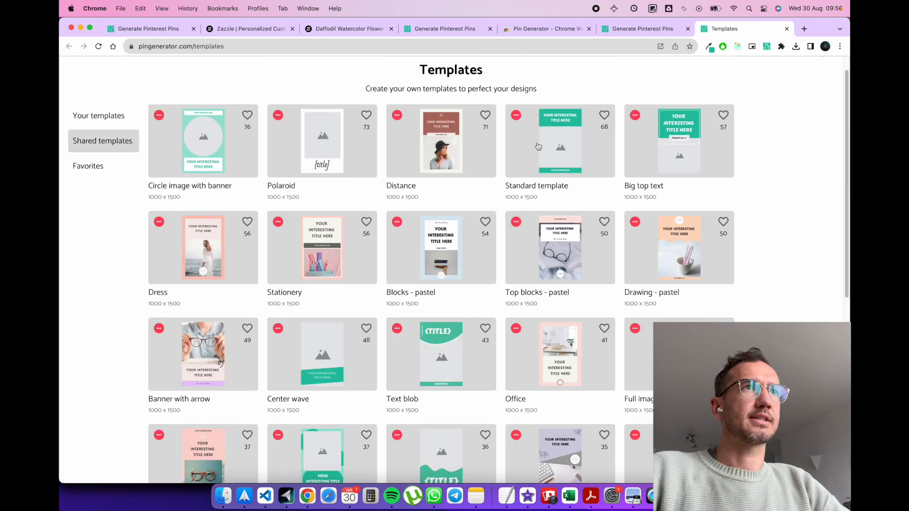
scroll("down", 3)
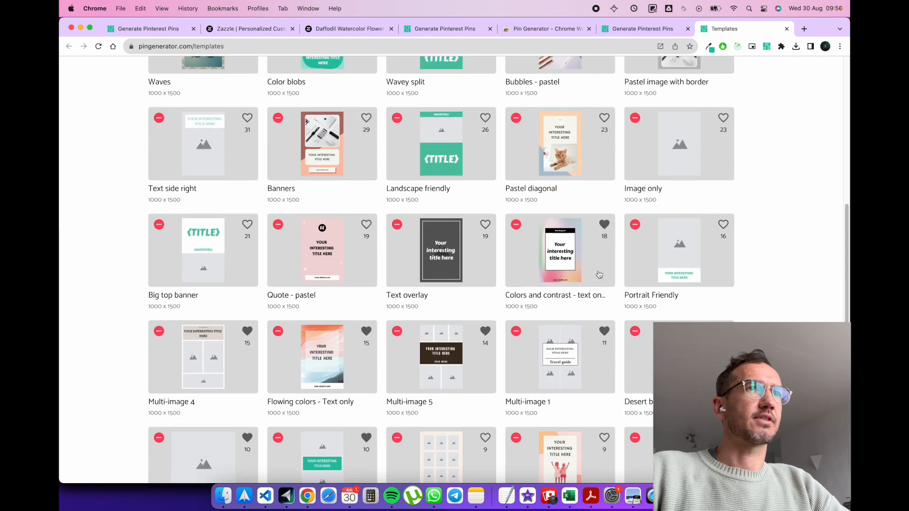
scroll("up", 3)
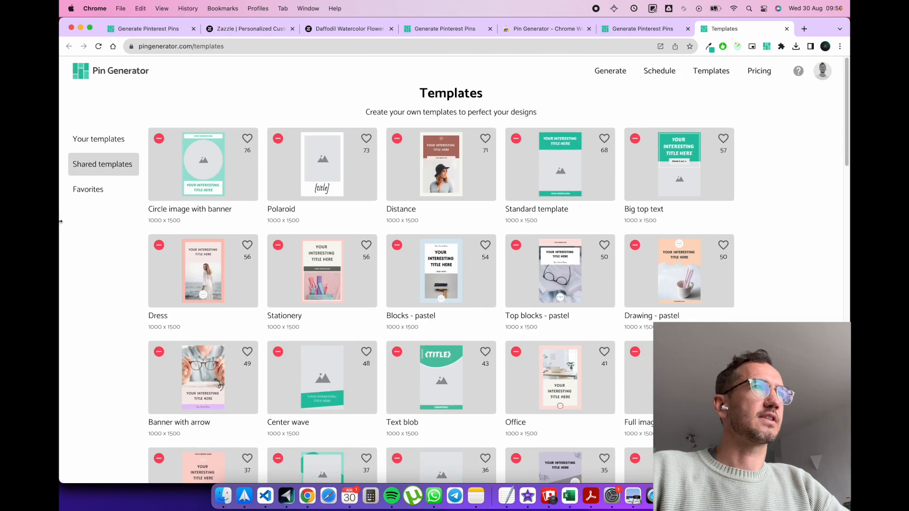
left_click(103, 165)
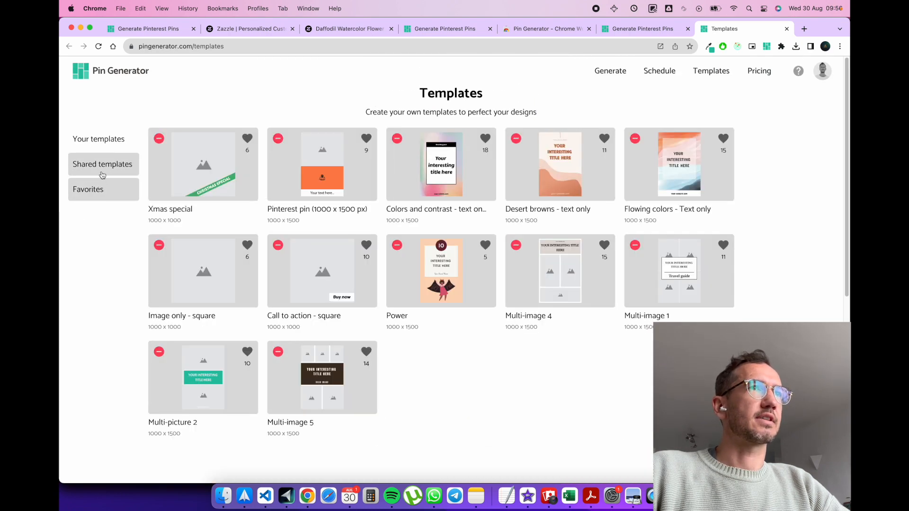
left_click(638, 28)
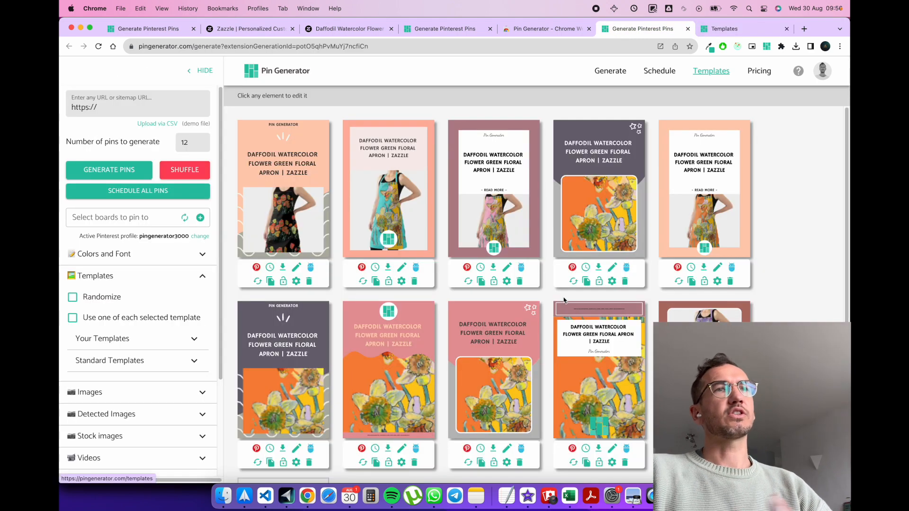
mouse_move(252, 262)
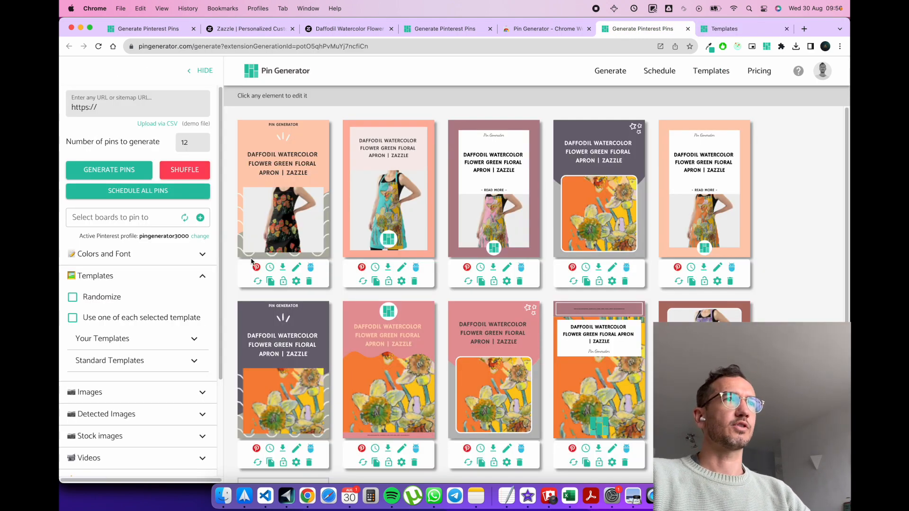
mouse_move(256, 267)
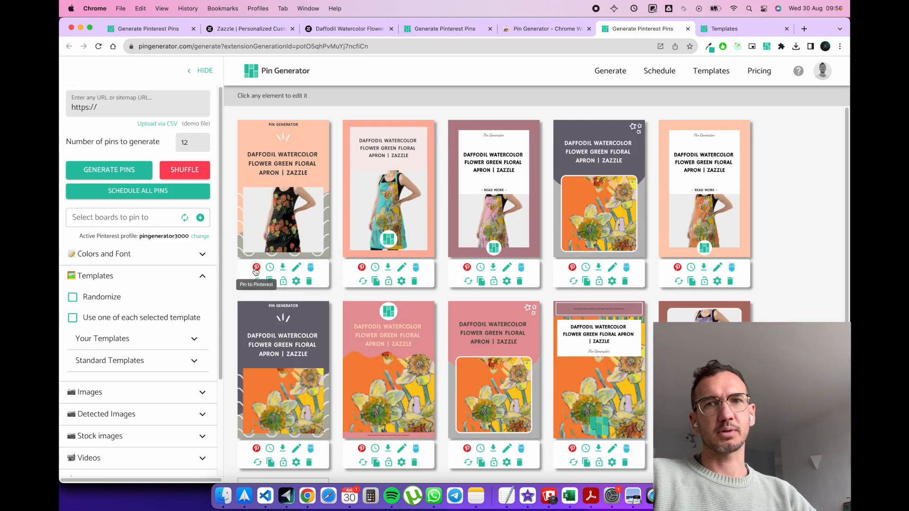
mouse_move(332, 245)
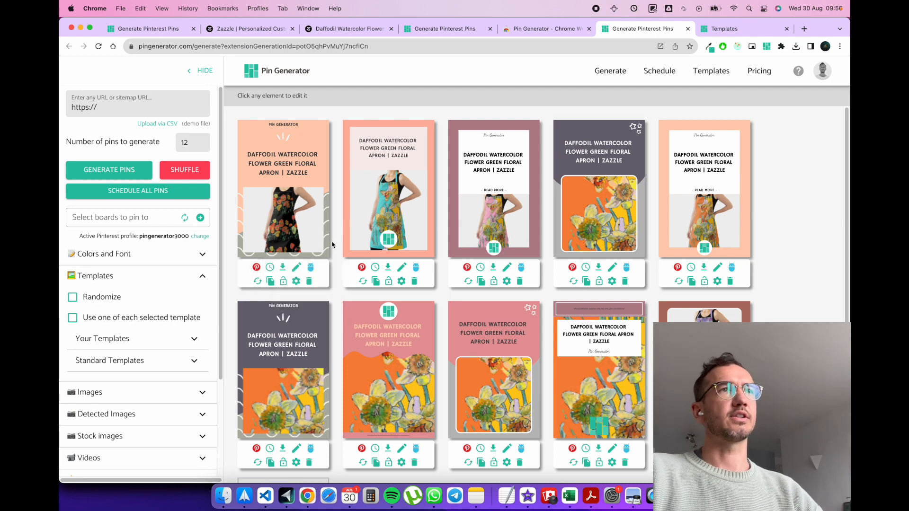